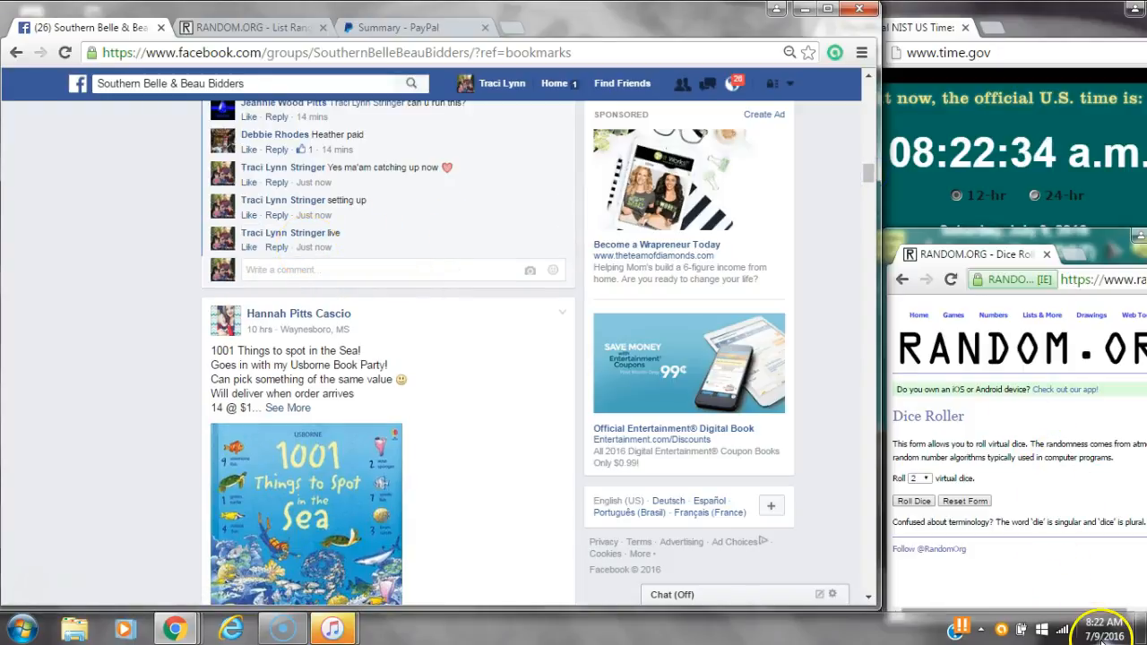
# Switch from Facebook to the RANDOM.ORG List Randomizer holding the eight mystery bag names.
pyautogui.click(250, 27)
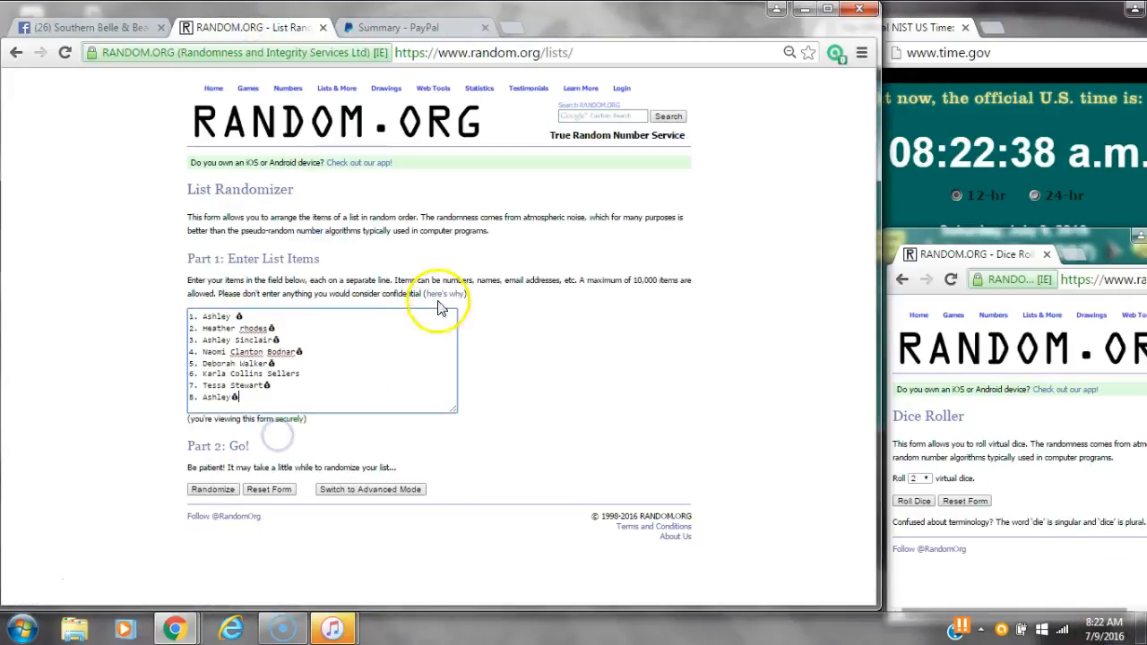
# Roll two dice, note the taskbar clock time, and randomize the eight-name list once.
pyautogui.click(914, 500)
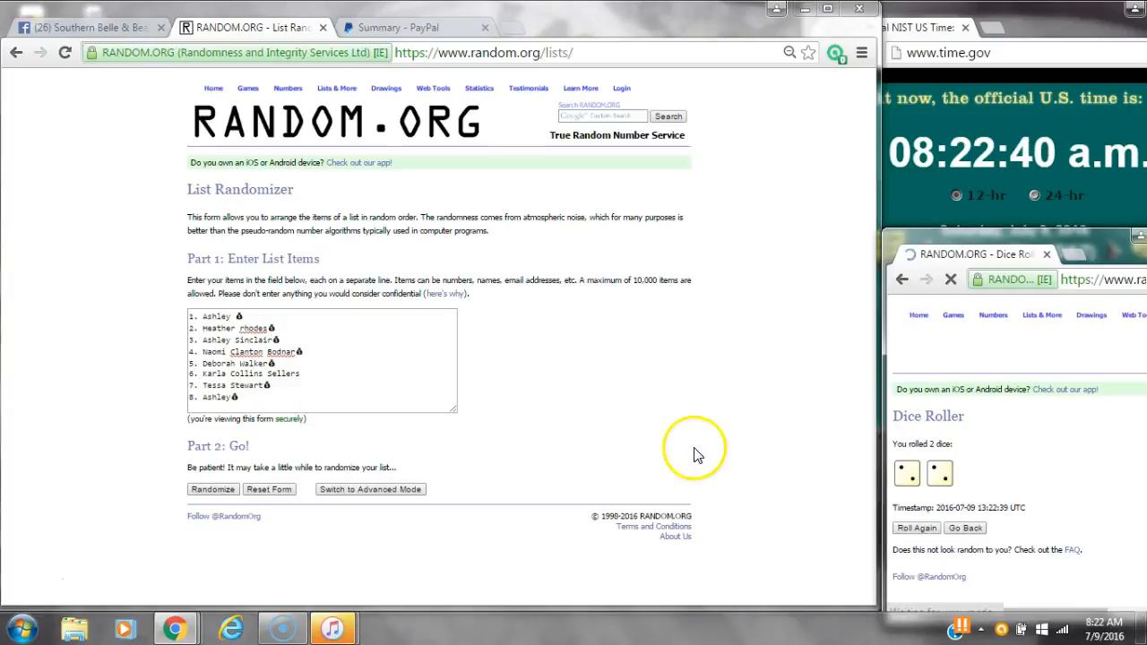
pyautogui.click(1100, 627)
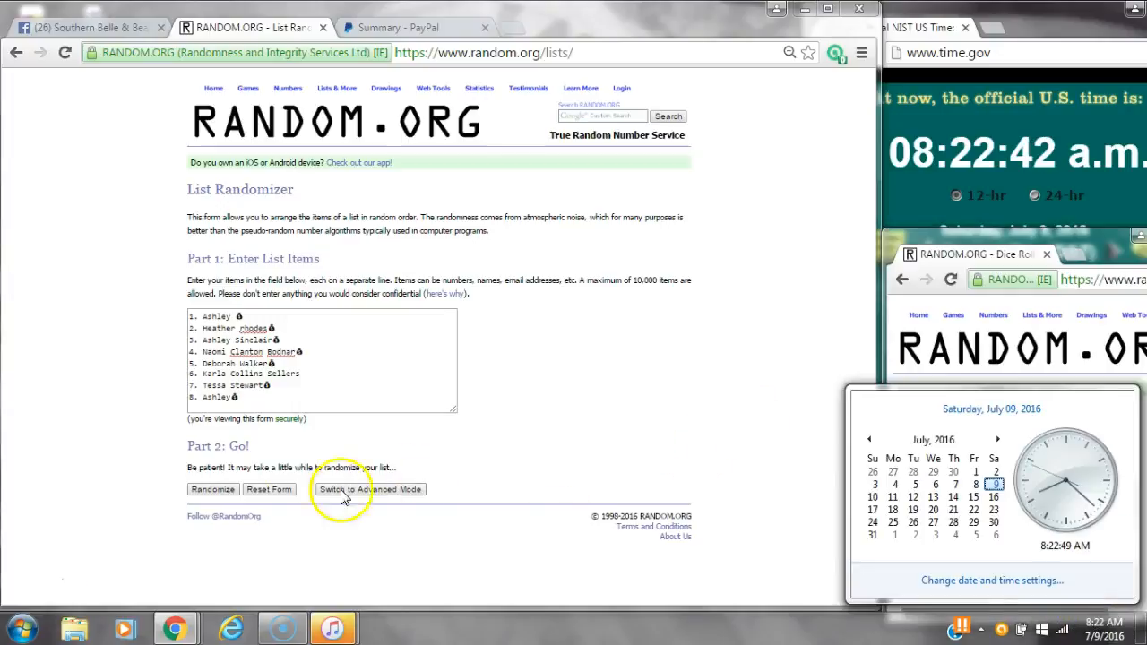
pyautogui.click(212, 489)
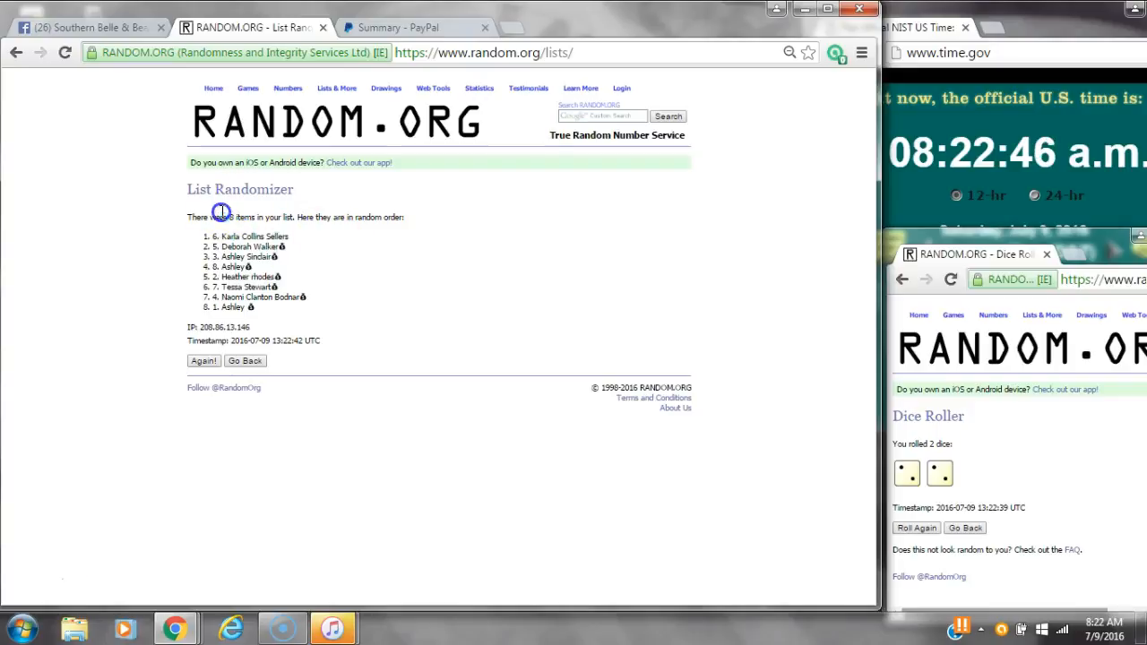
pyautogui.click(1104, 624)
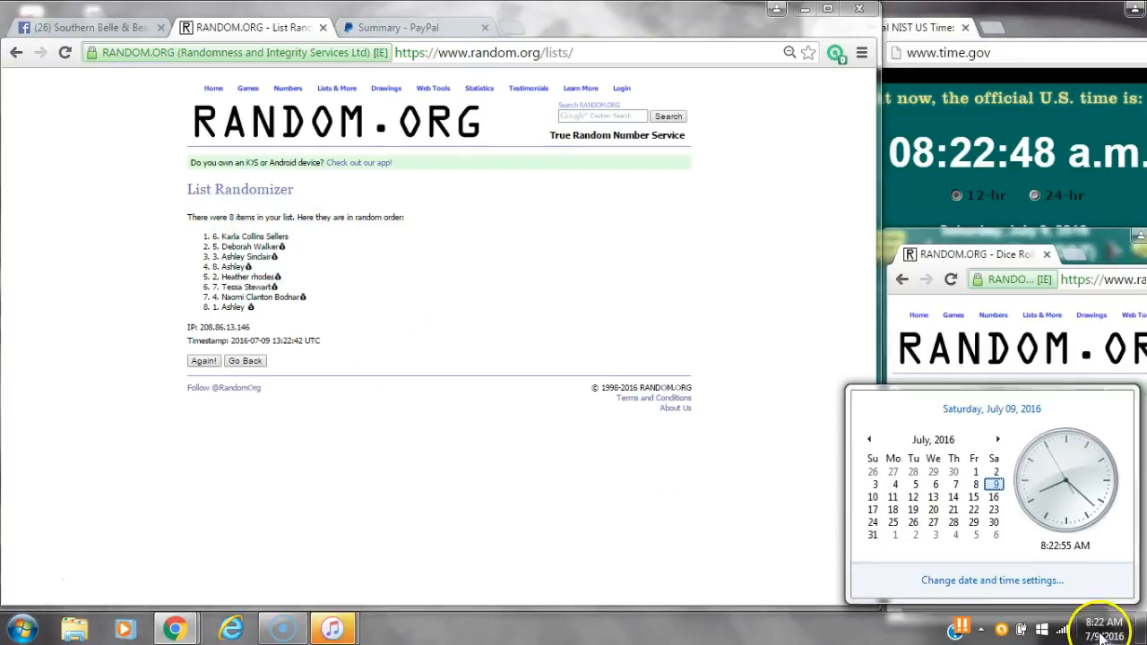
# Re-randomize the eight-name list with Again! until it has been shuffled four times, checking the clock.
pyautogui.click(204, 360)
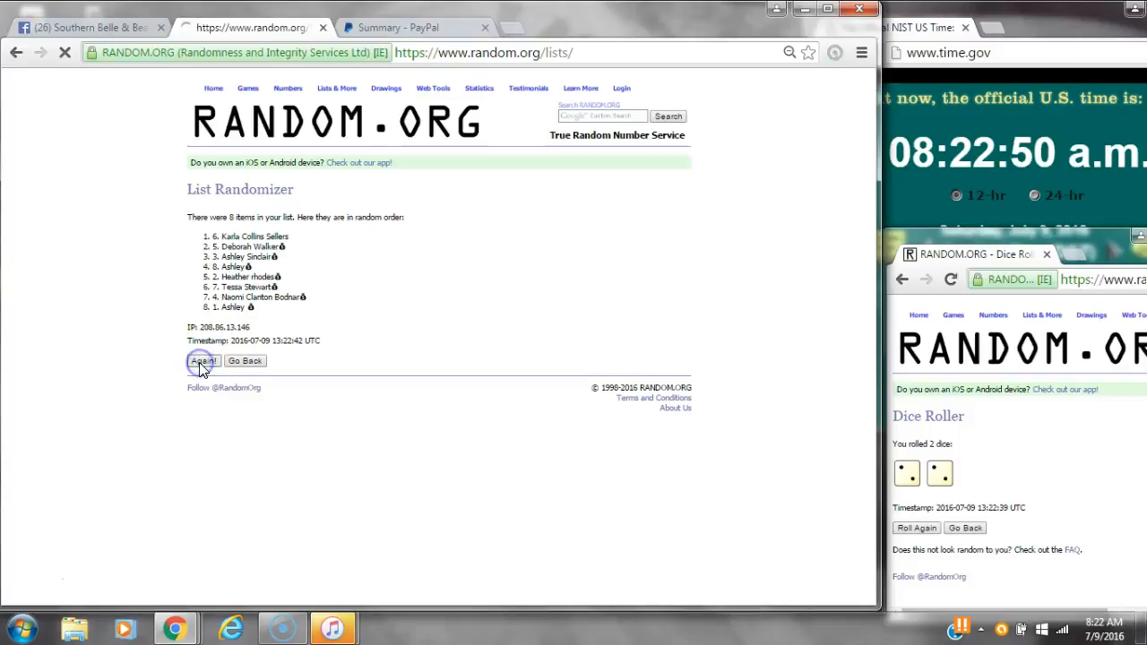
pyautogui.click(203, 360)
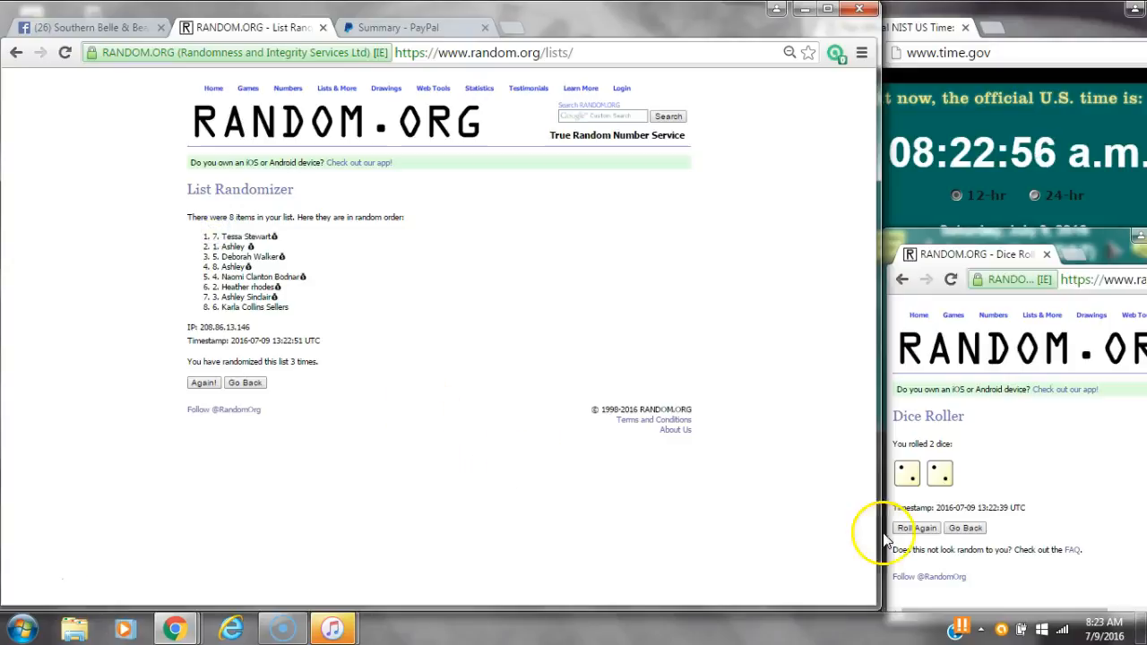
pyautogui.click(1102, 627)
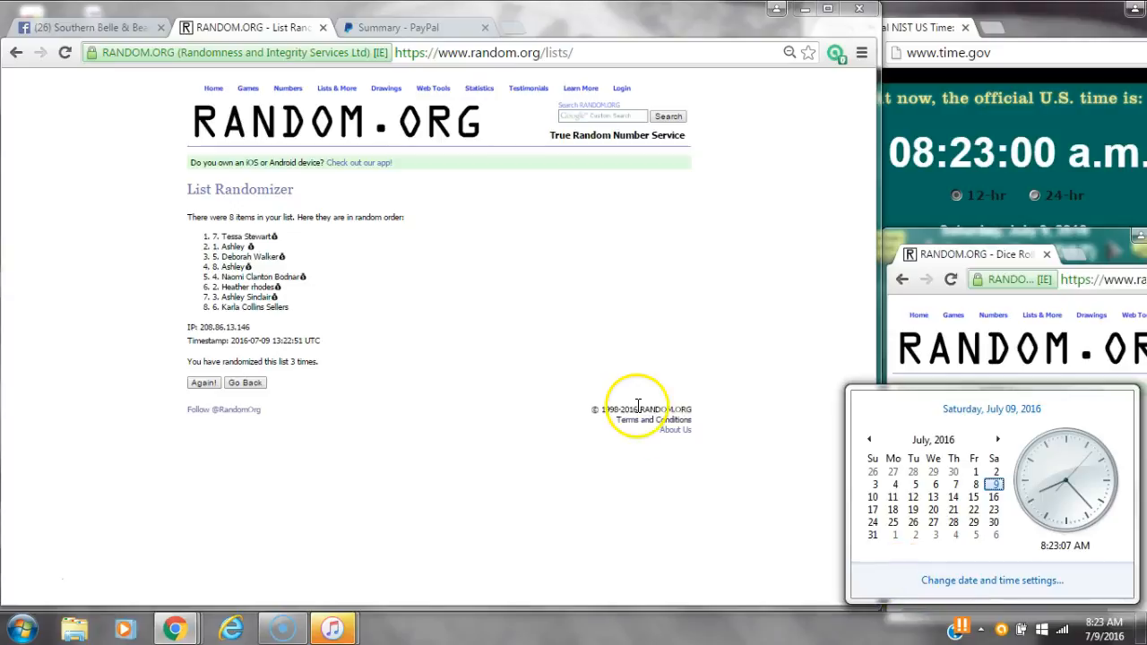
pyautogui.moveTo(200, 383)
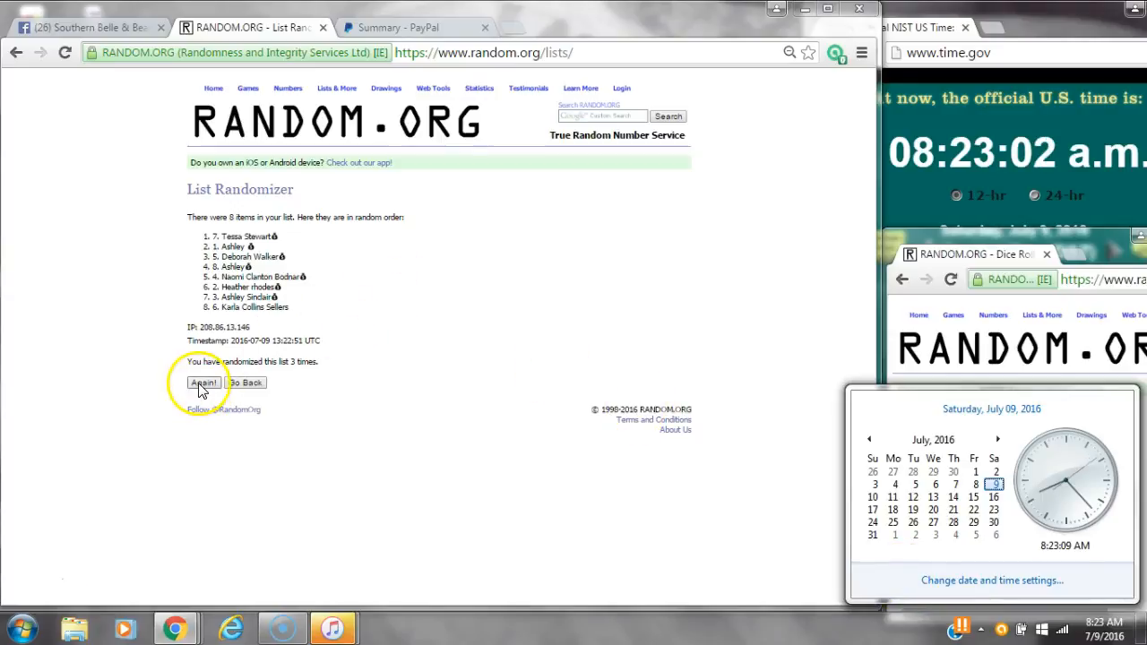
pyautogui.click(204, 383)
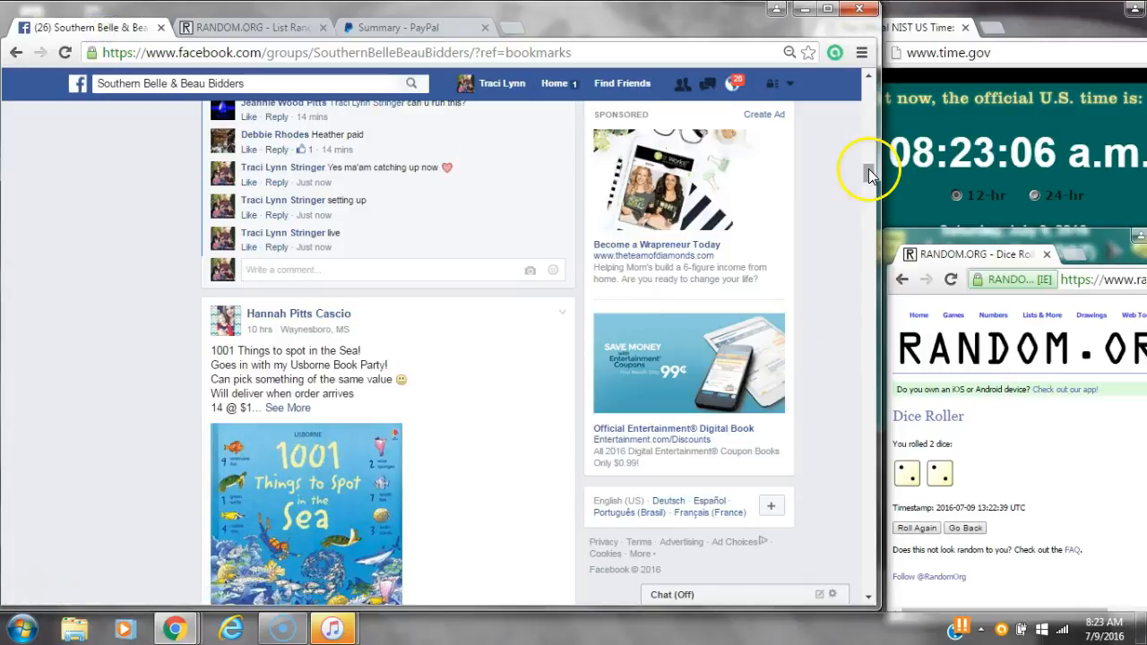
# Compare the Facebook mystery bag post's numbered names against the RANDOM.ORG shuffle results.
pyautogui.scroll(-3)
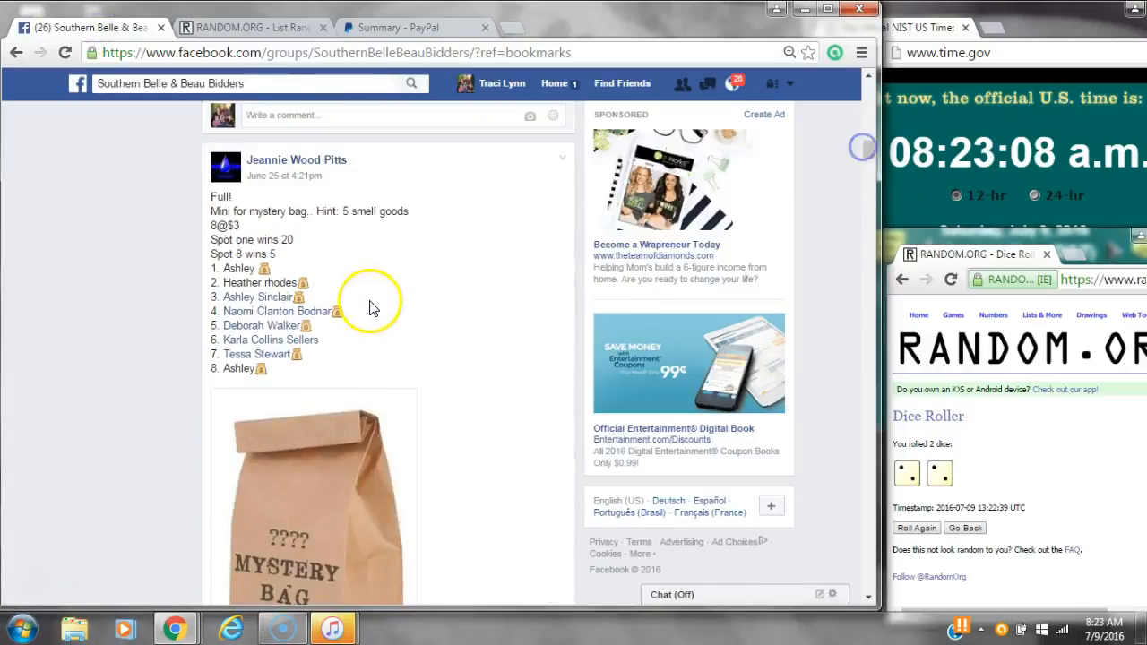
pyautogui.click(247, 27)
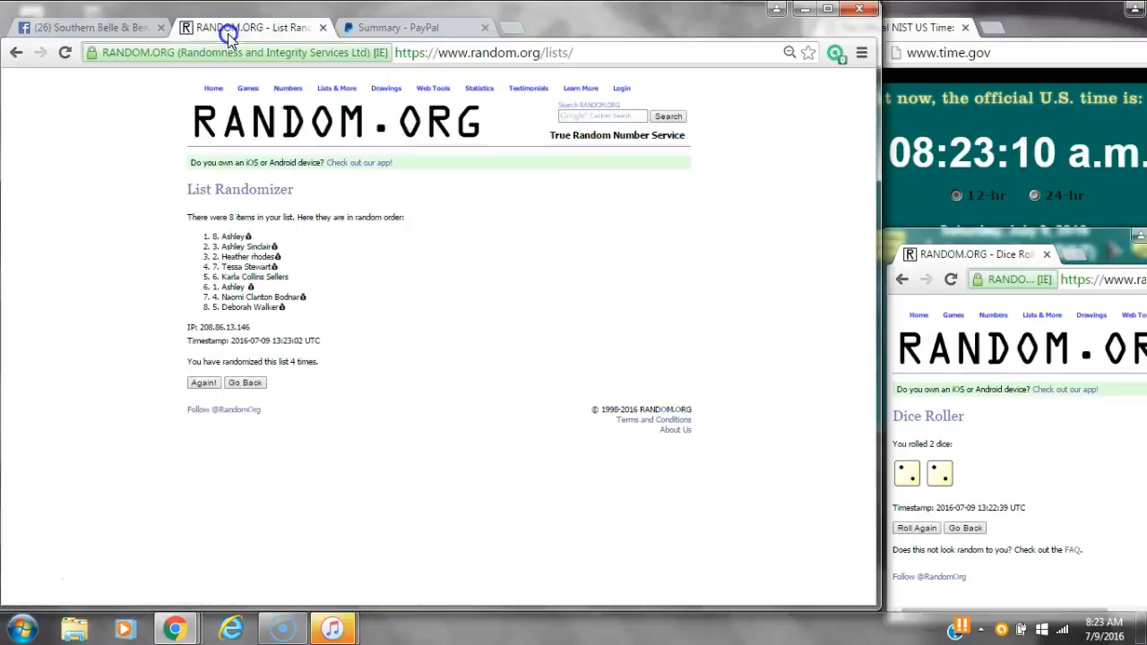
pyautogui.click(86, 27)
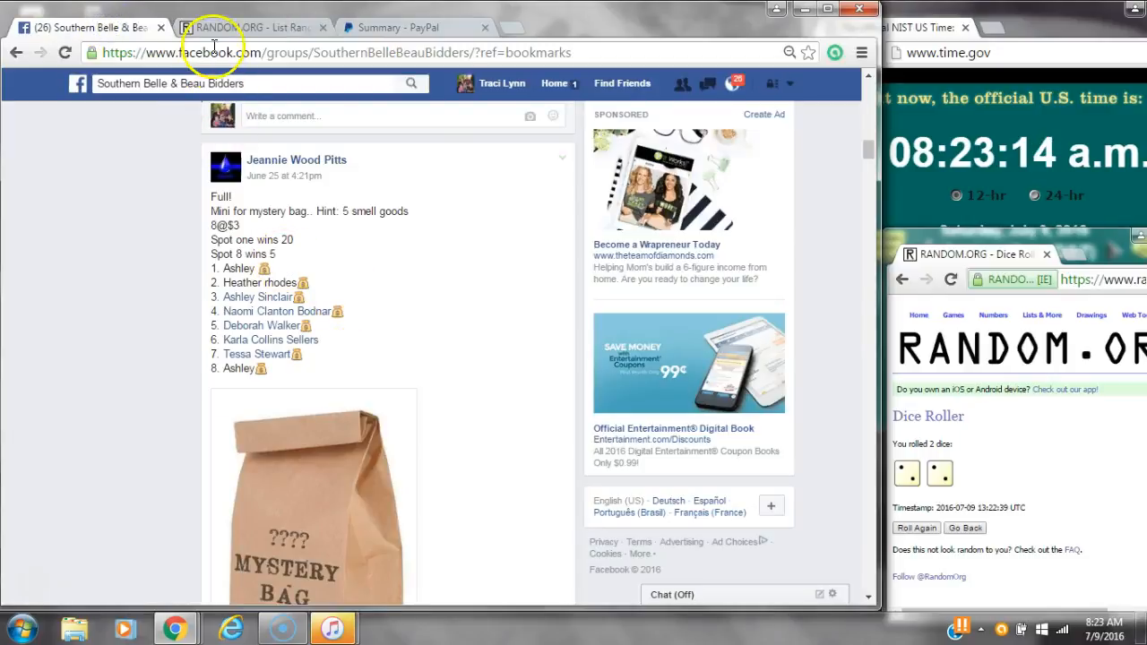
pyautogui.click(251, 27)
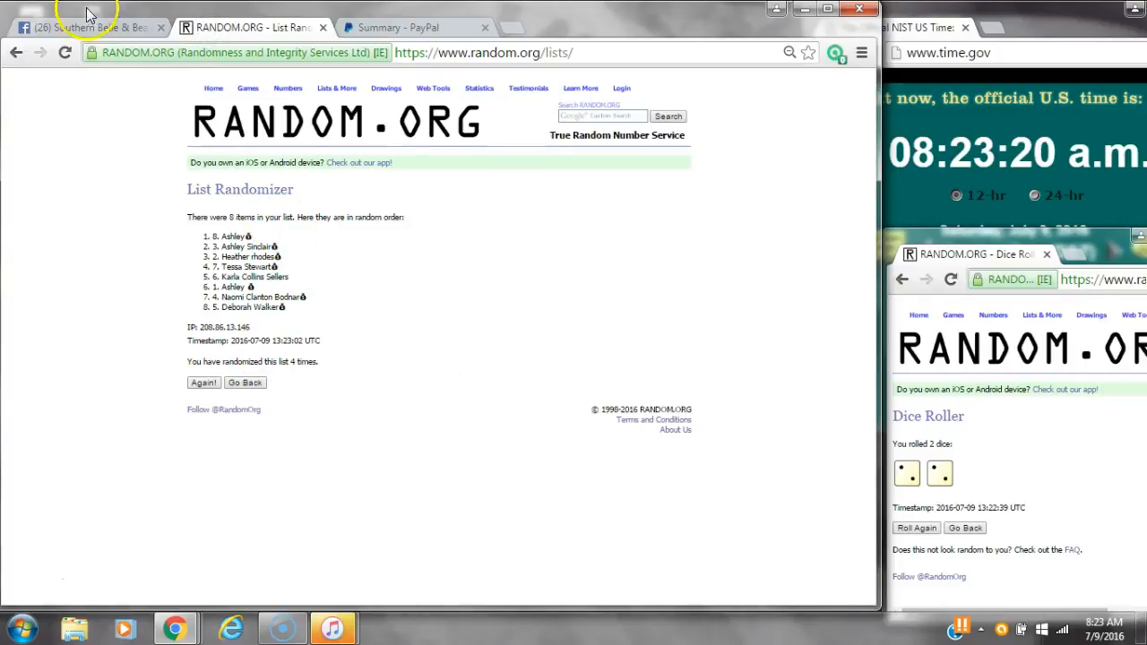
# Recheck the post's numbered name list, then return to the four-times-randomized results to read the winners.
pyautogui.click(86, 27)
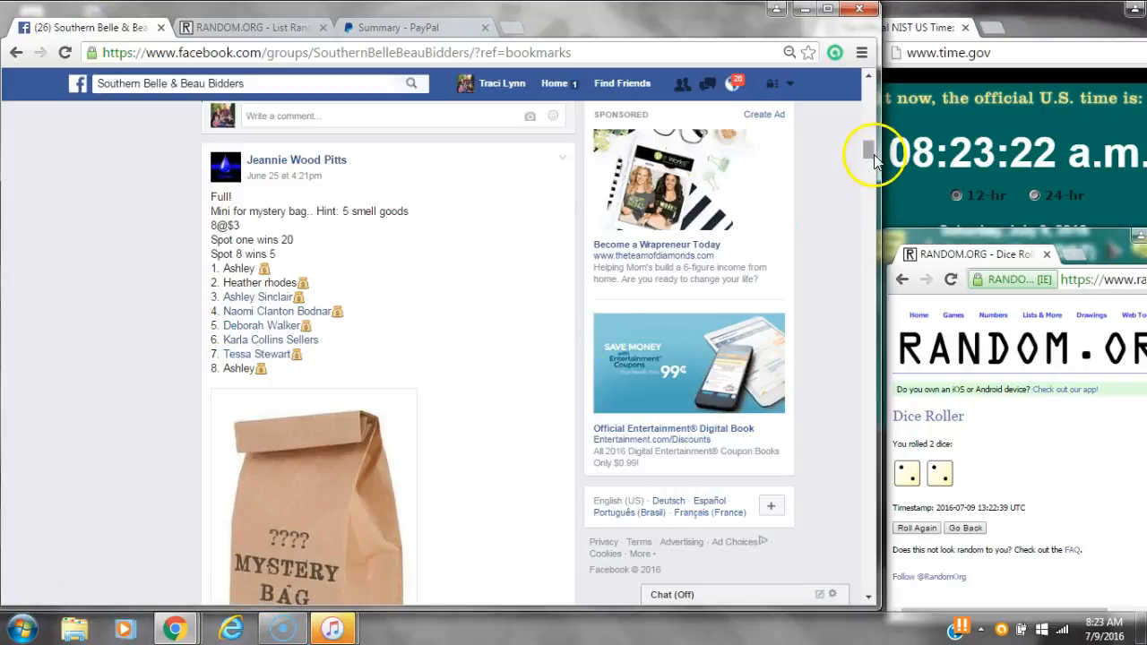
pyautogui.scroll(-3)
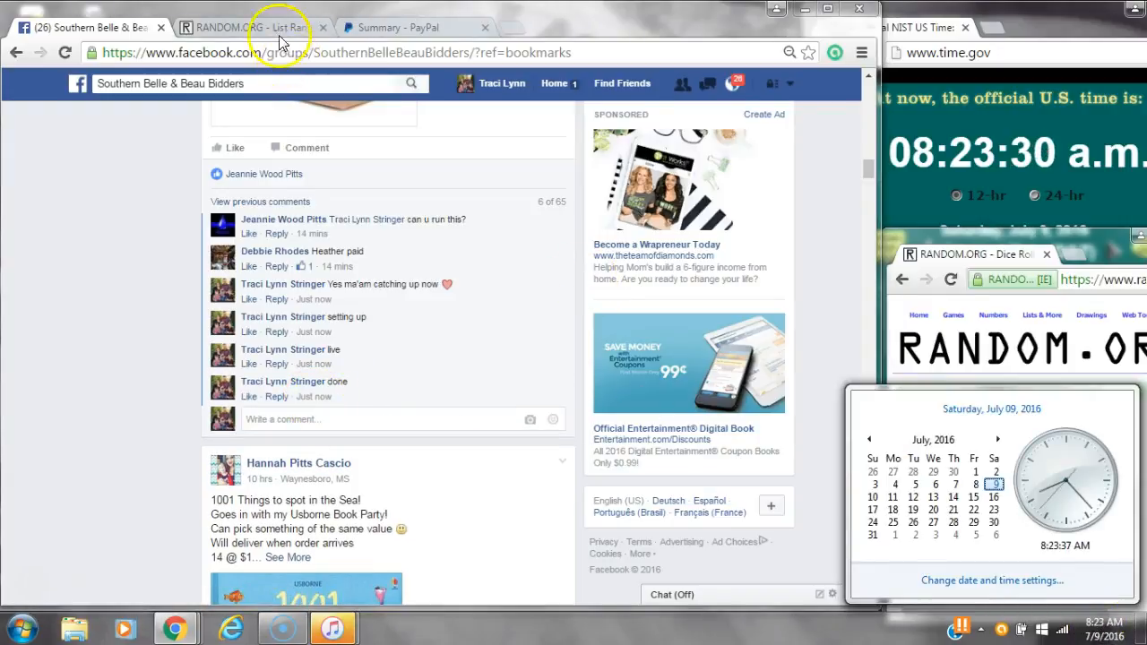
pyautogui.click(251, 26)
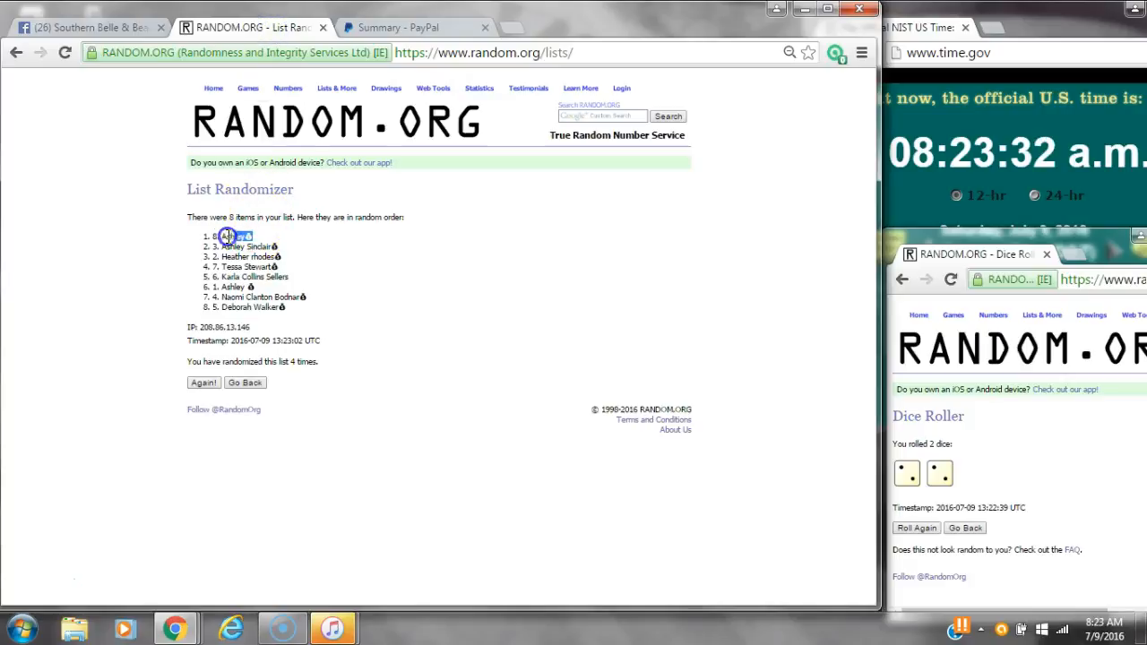